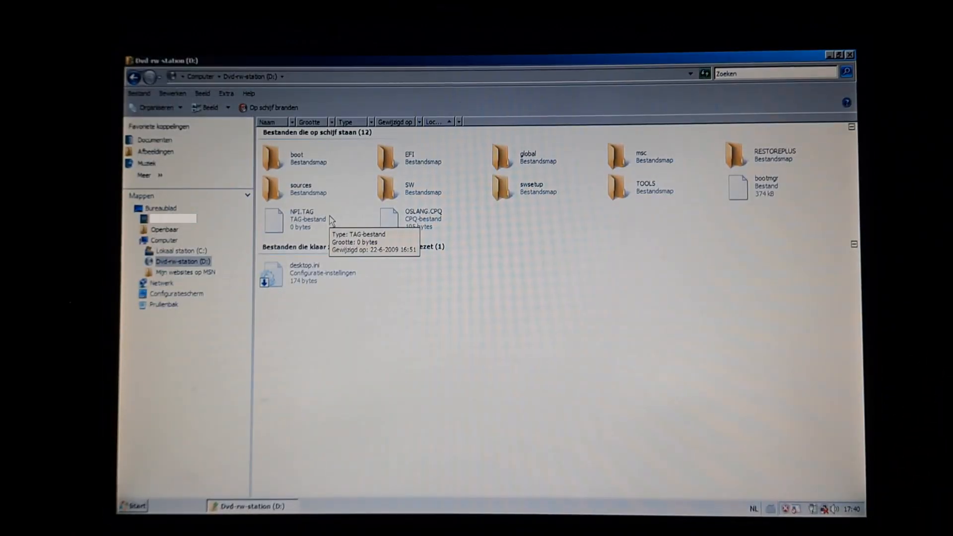
{"action": "mouse_move", "coordinate": [543, 181]}
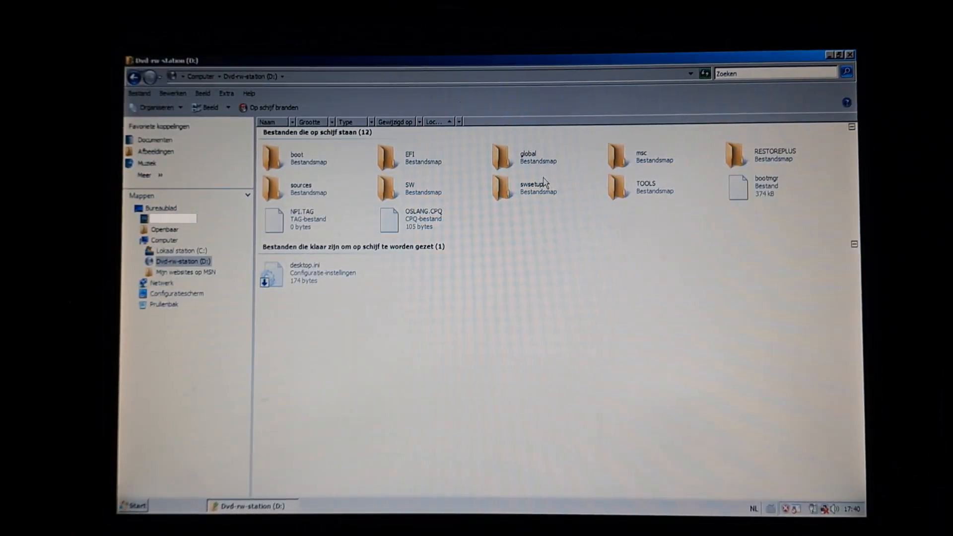
Step: Check the Boot tab order: USB floppy, then CD/DVD, then the hard drive third
{"action": "left_click", "coordinate": [830, 55]}
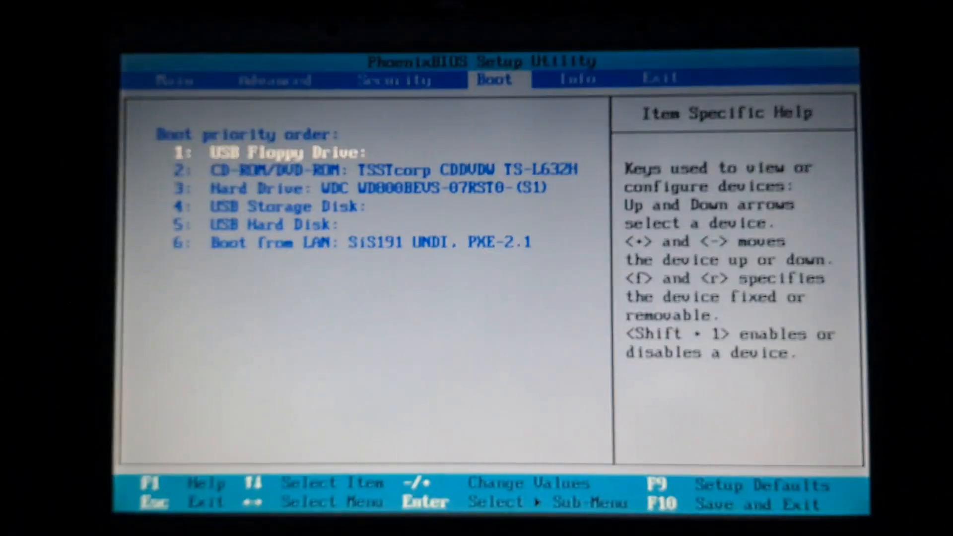
{"action": "key", "text": "down"}
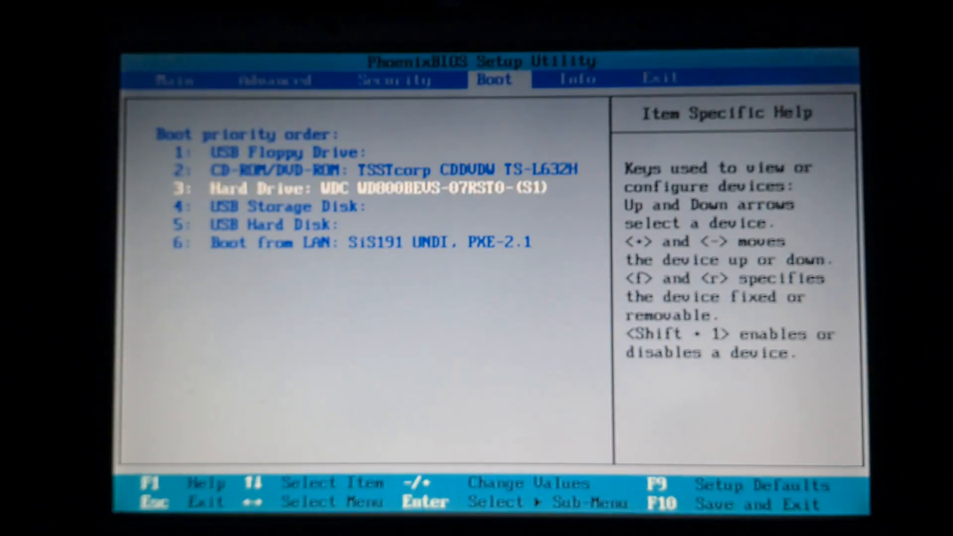